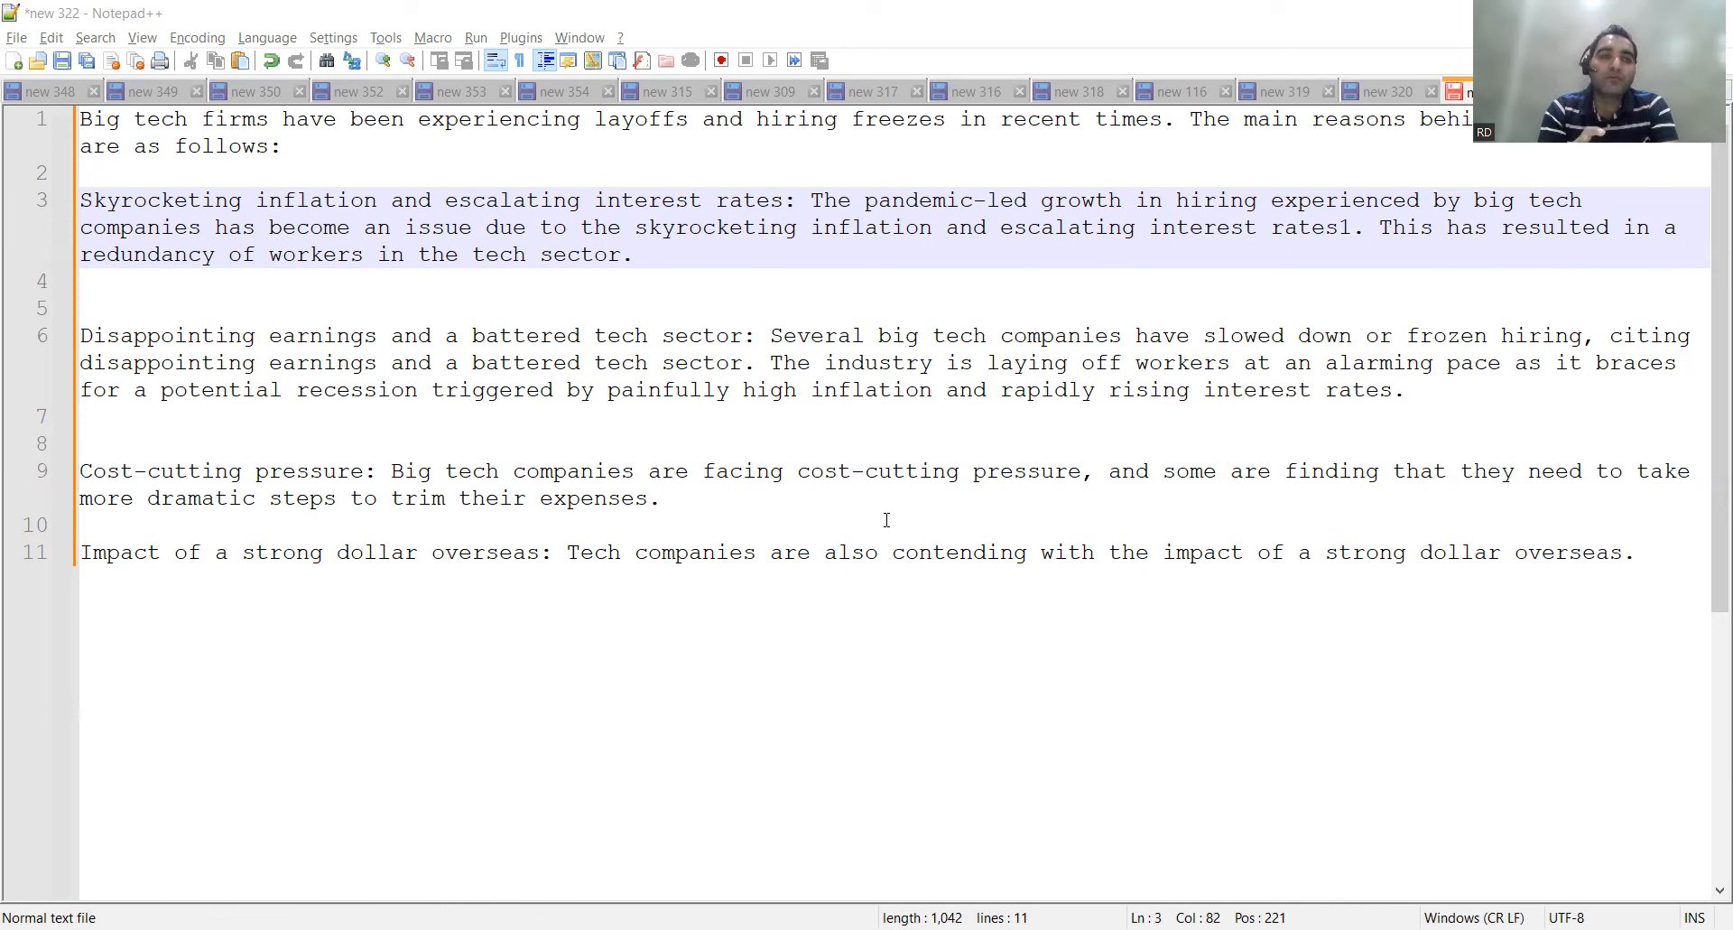
mouse_move(1694, 574)
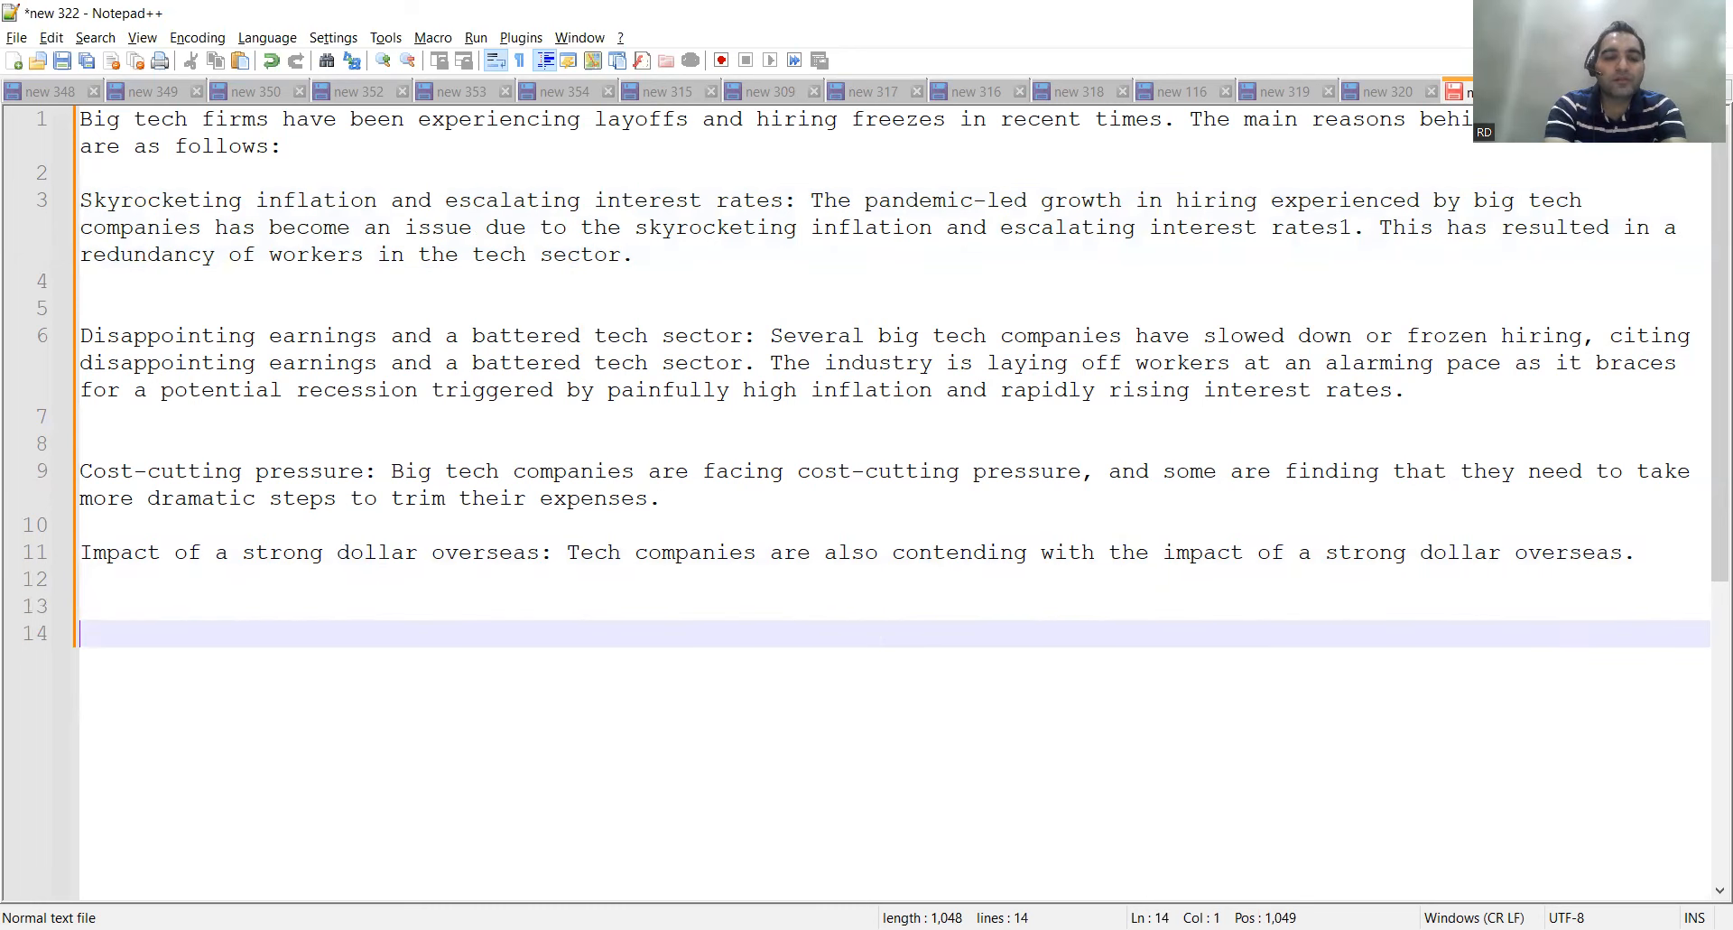
- Type 'Technical interviews -', 'Managerial interviews' and 'client interviews' on separate lines below the reasons
type("Technical interviews -")
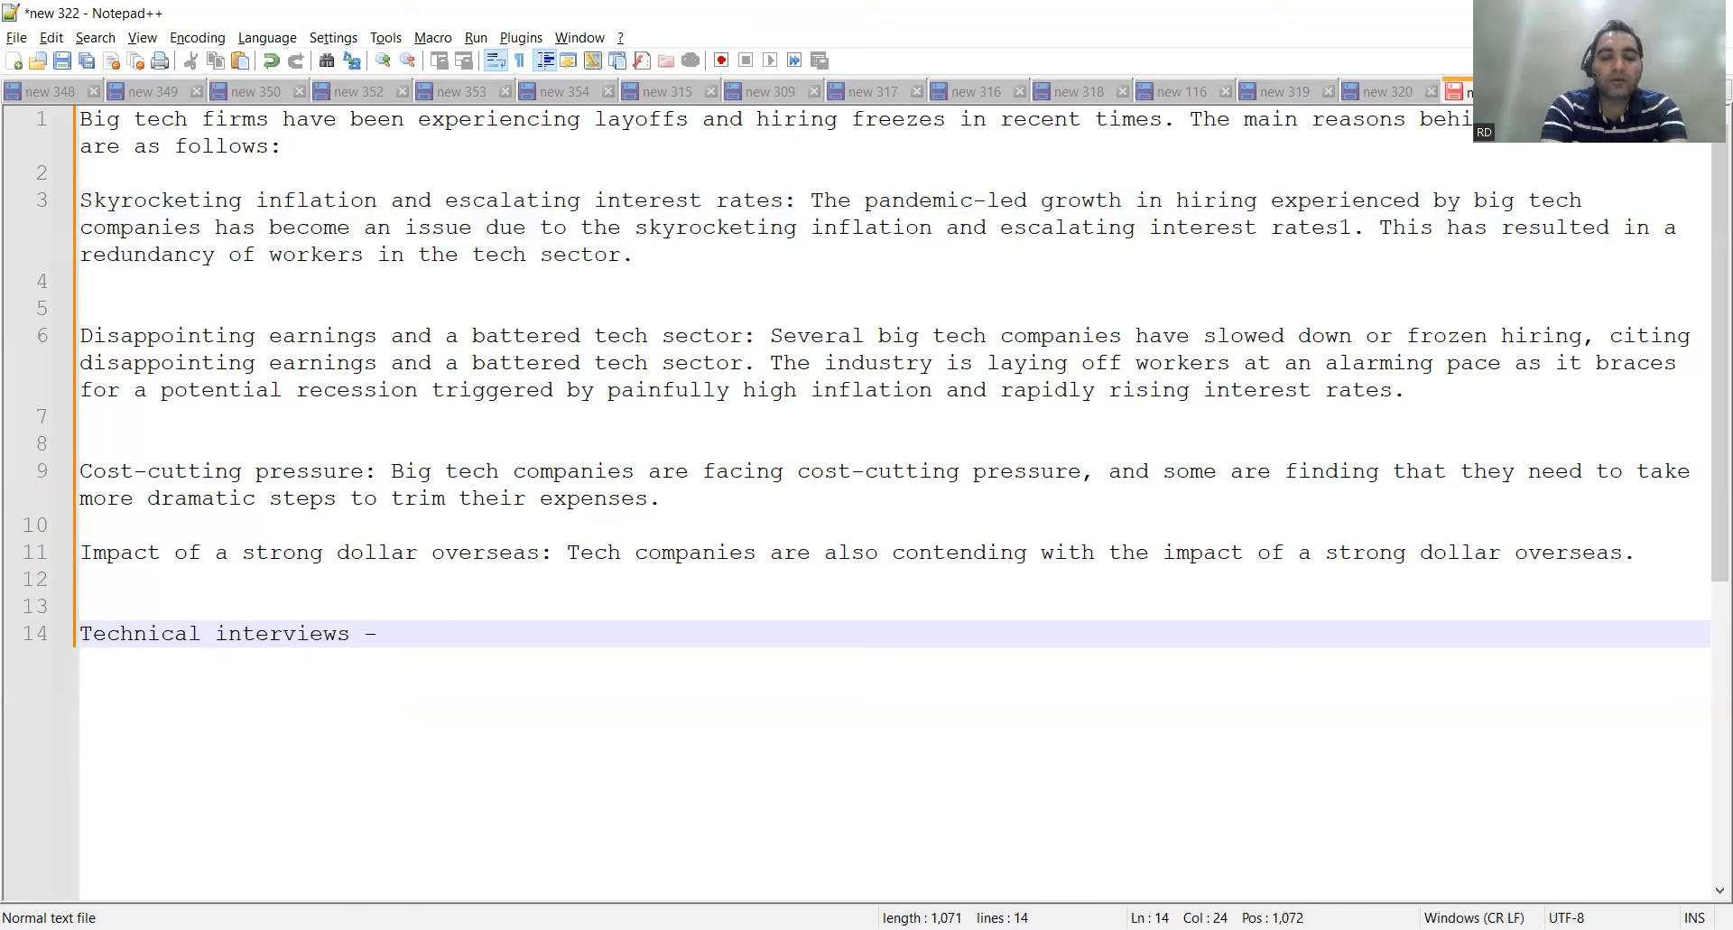
key("Enter")
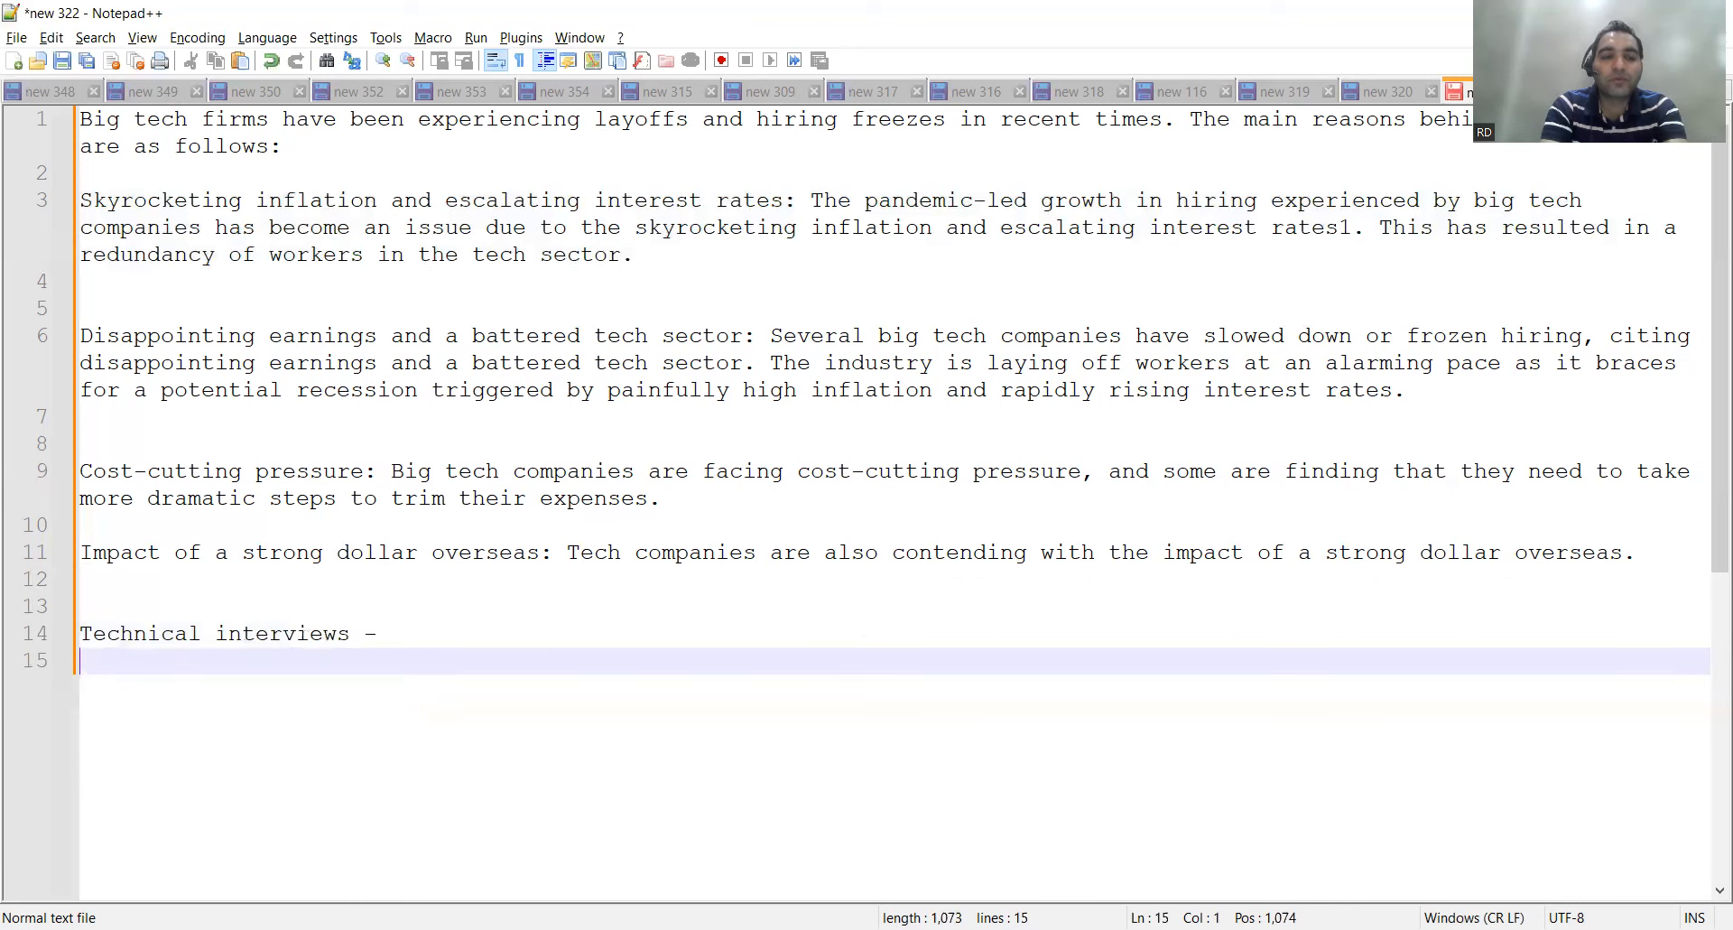
type("Managerial interviews")
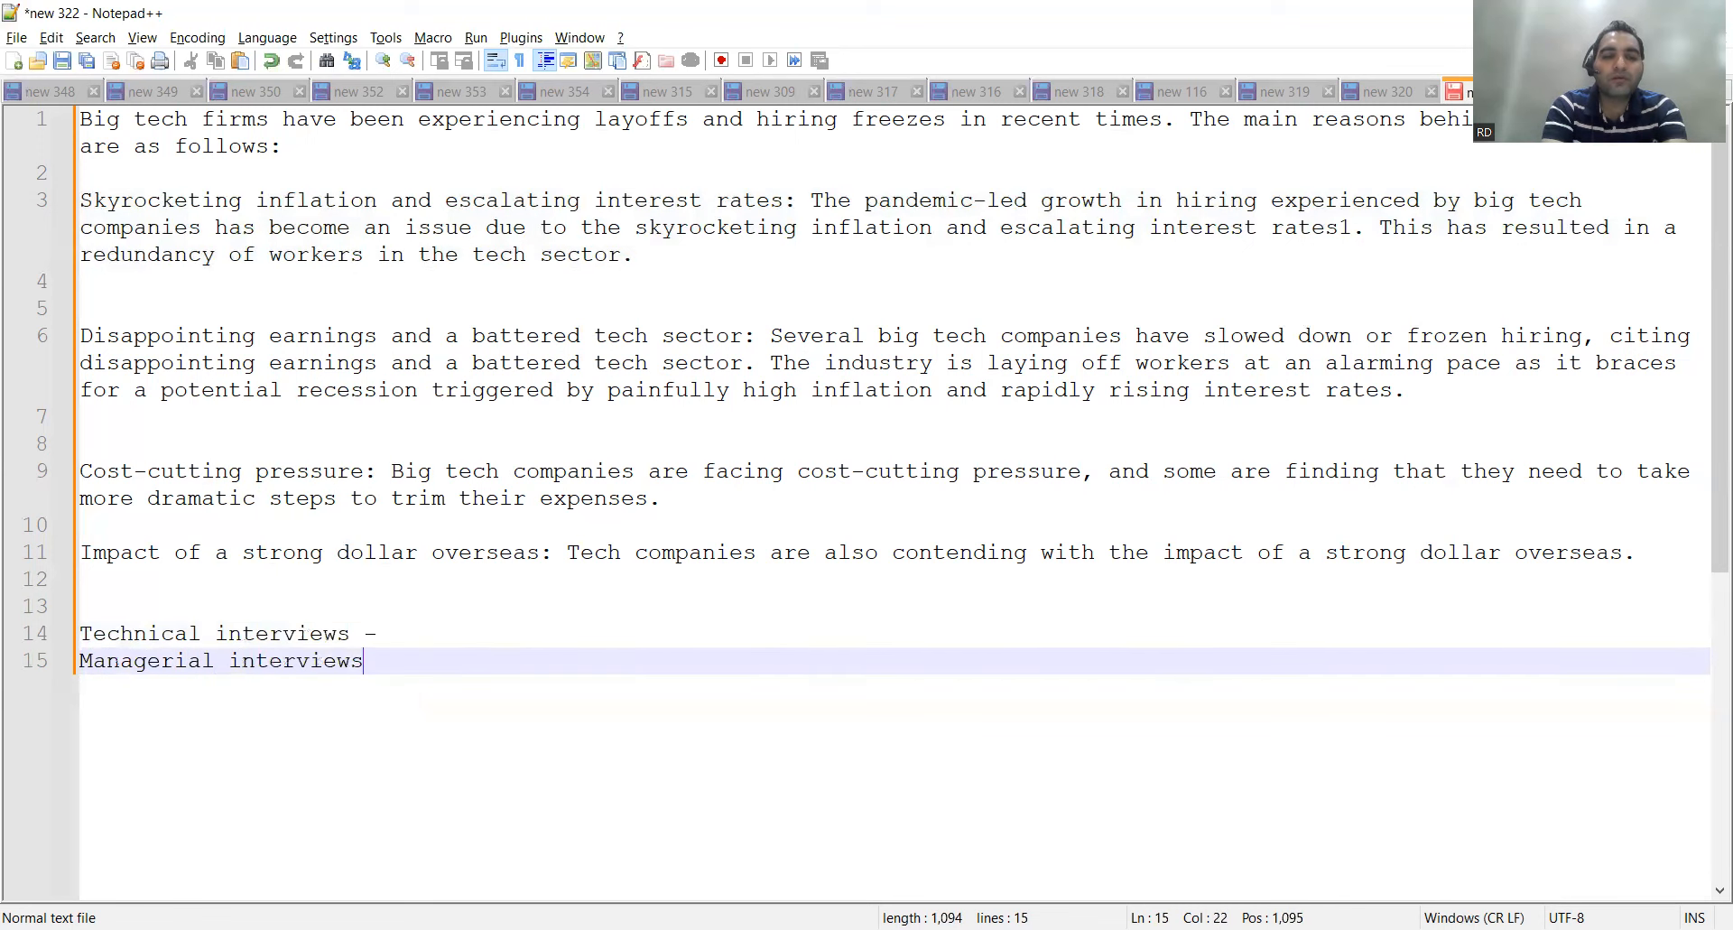
type("client")
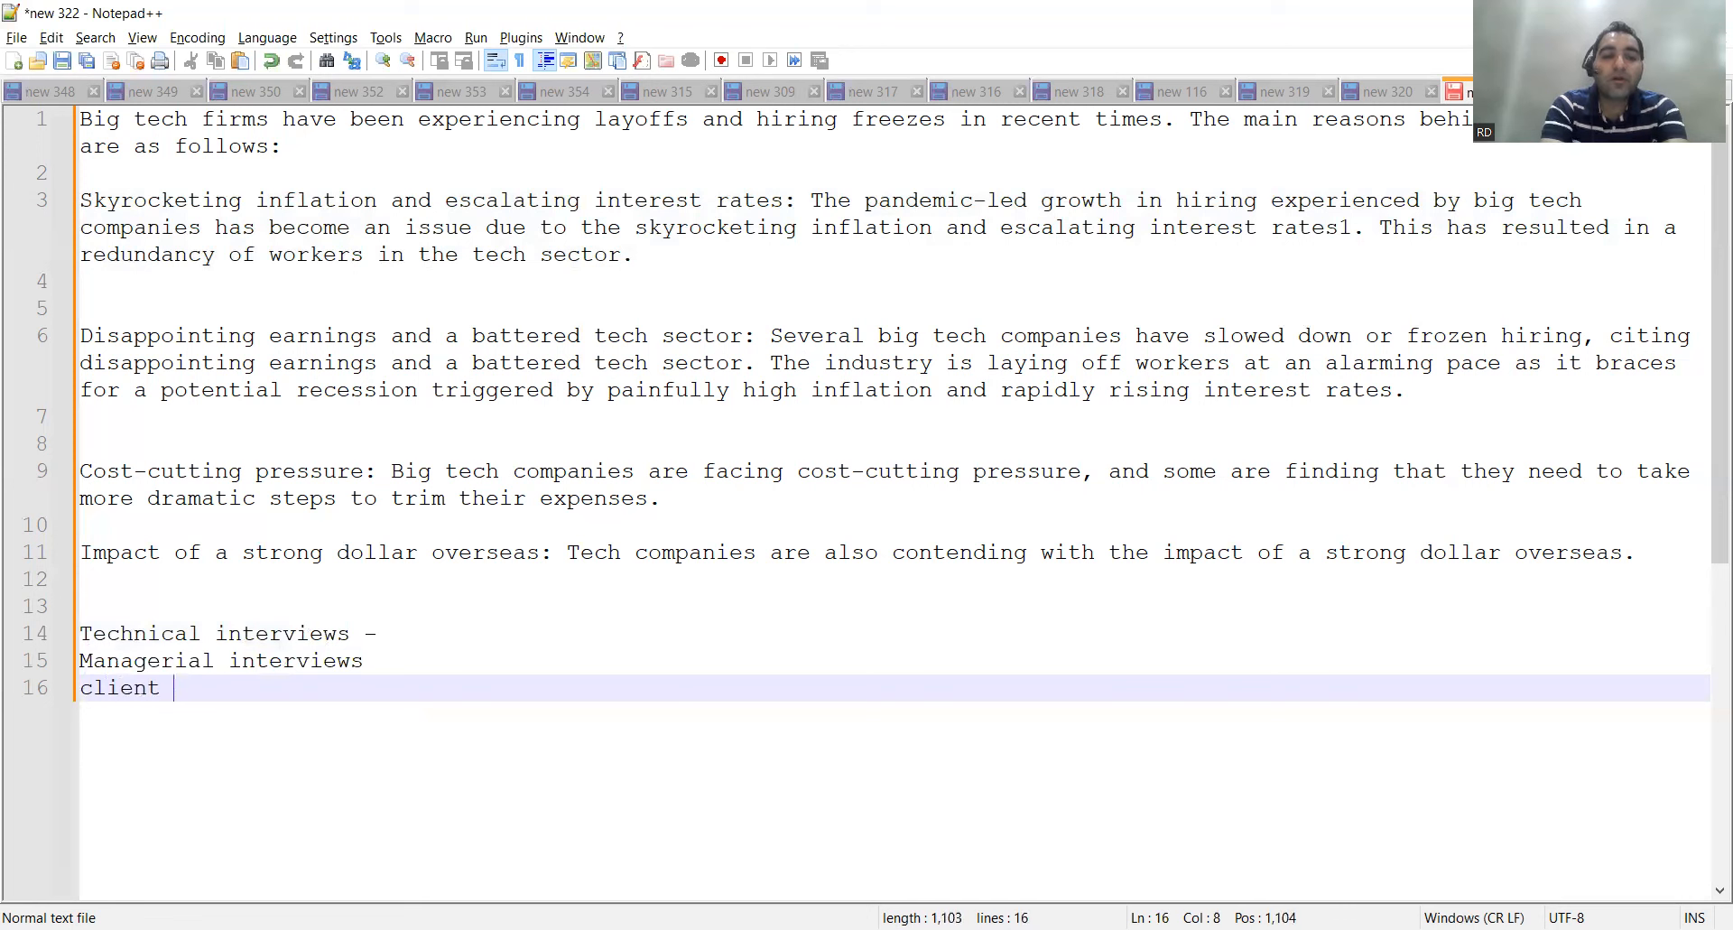
type("interviews")
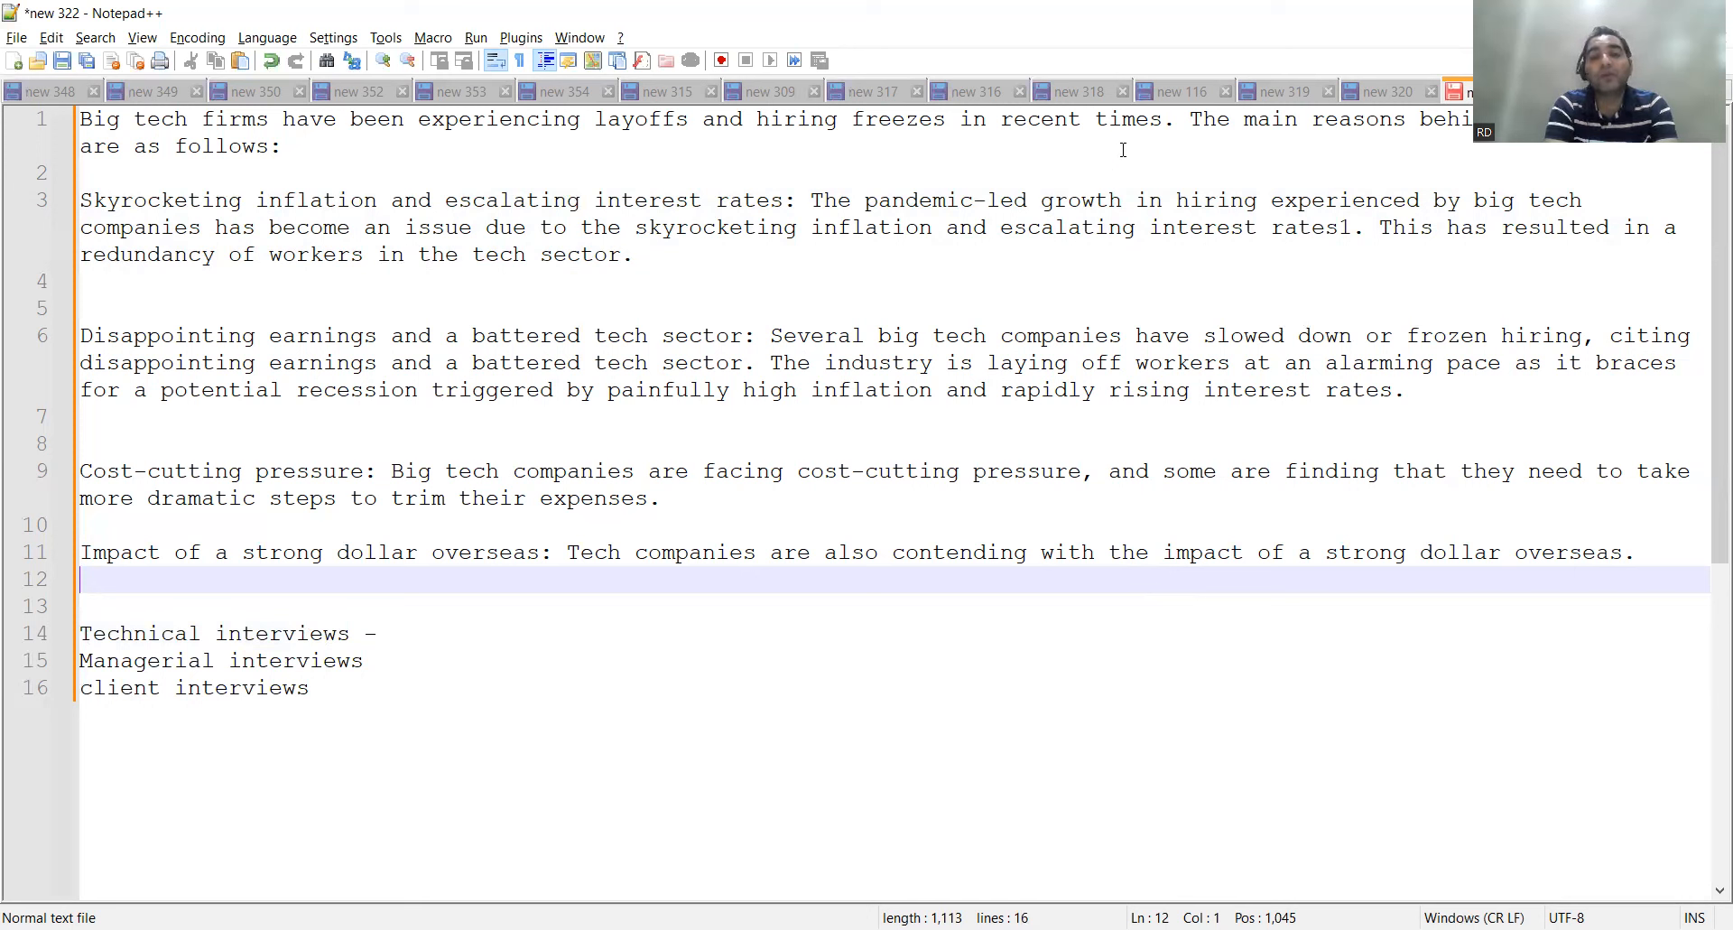
mouse_move(1128, 98)
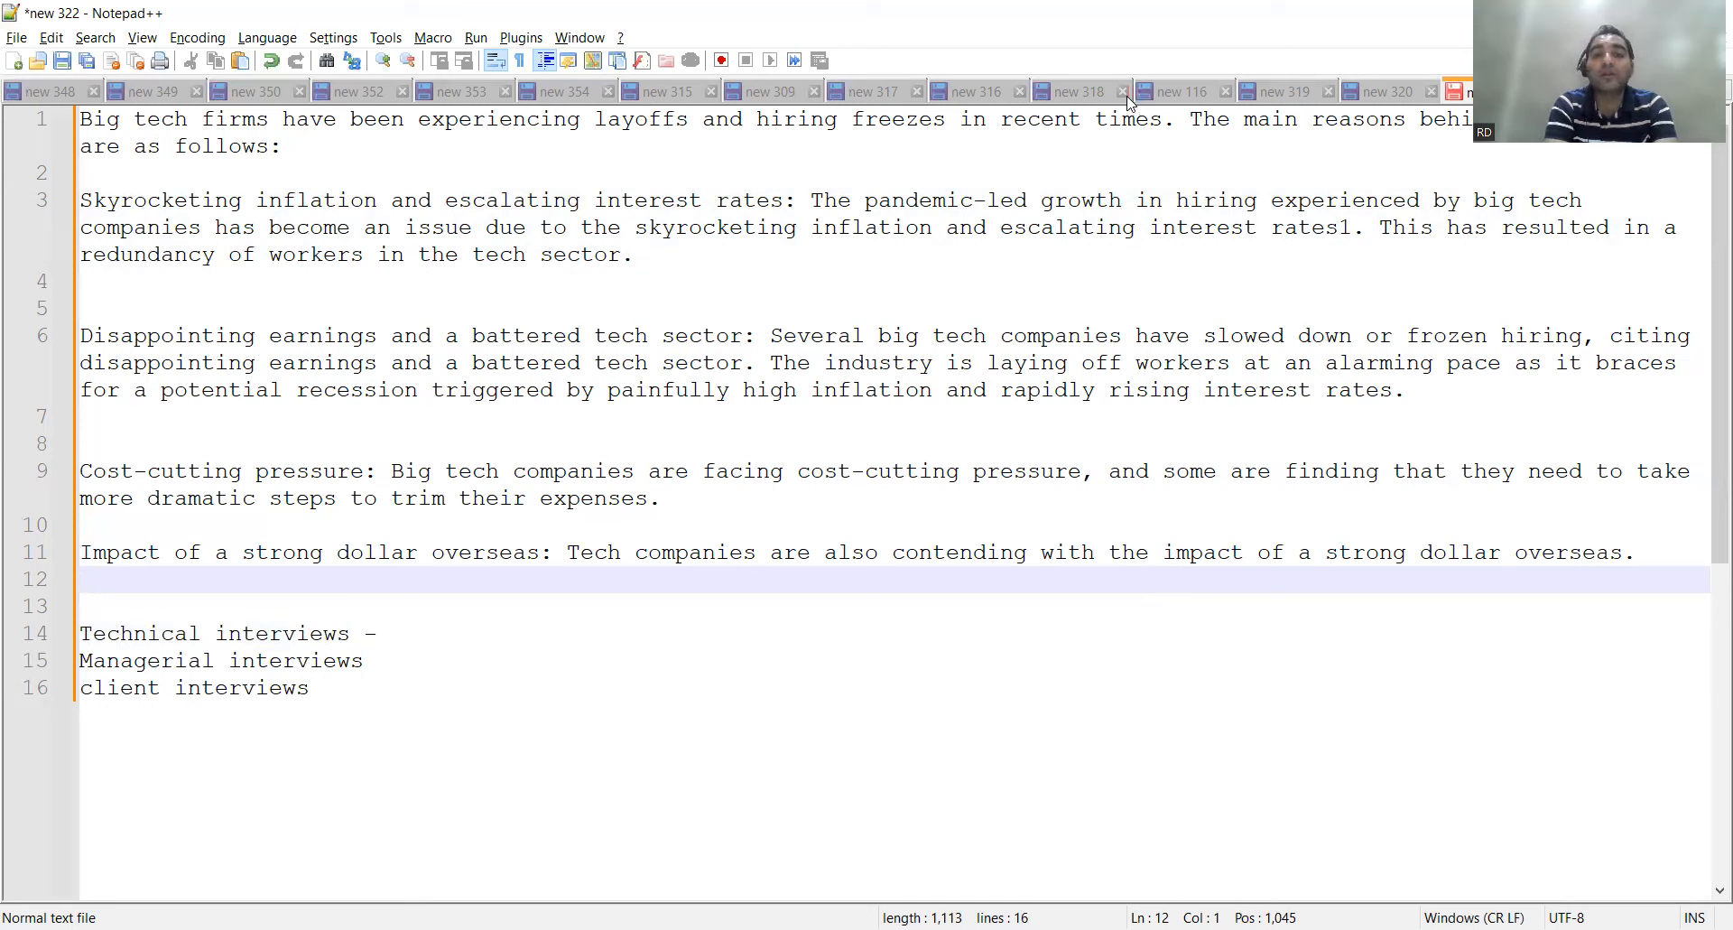